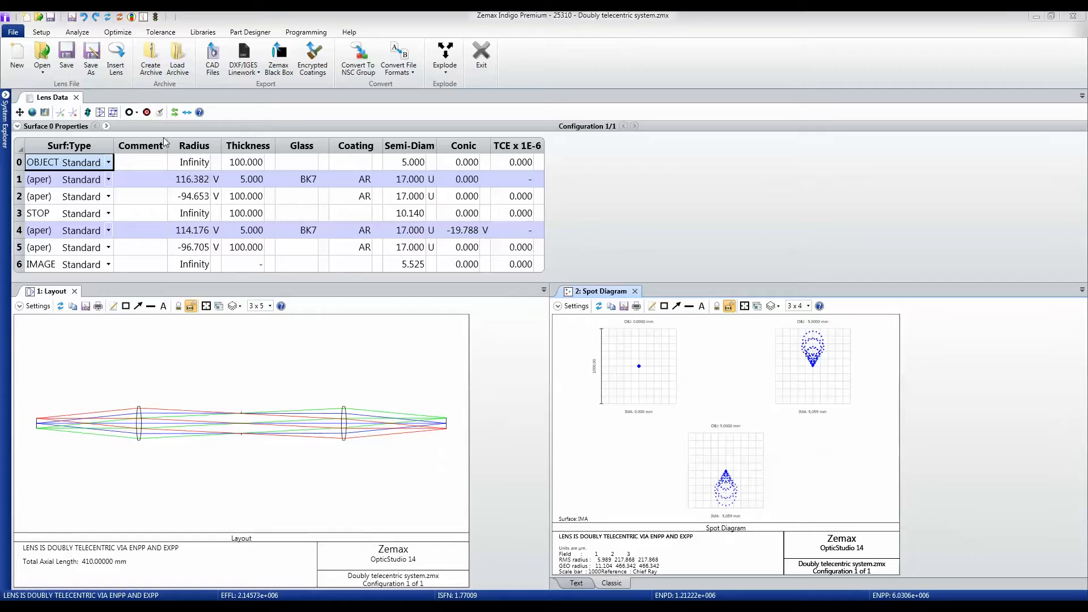
- Show the Setup ribbon and bring up the System Explorer listing Aperture, Fields and Wavelengths
{"action": "left_click", "coordinate": [41, 32]}
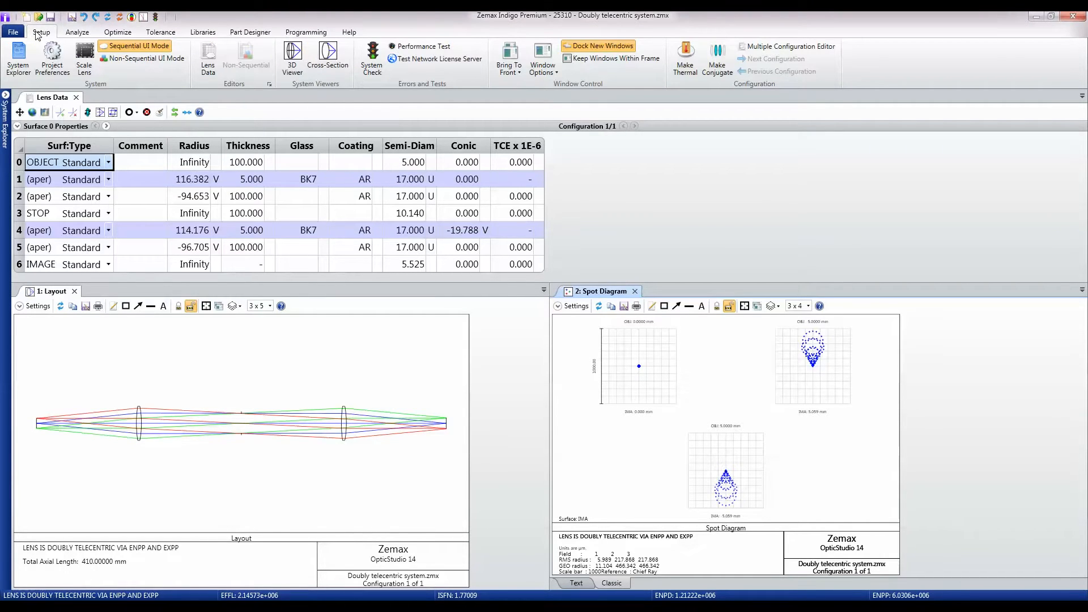
{"action": "left_click", "coordinate": [17, 59]}
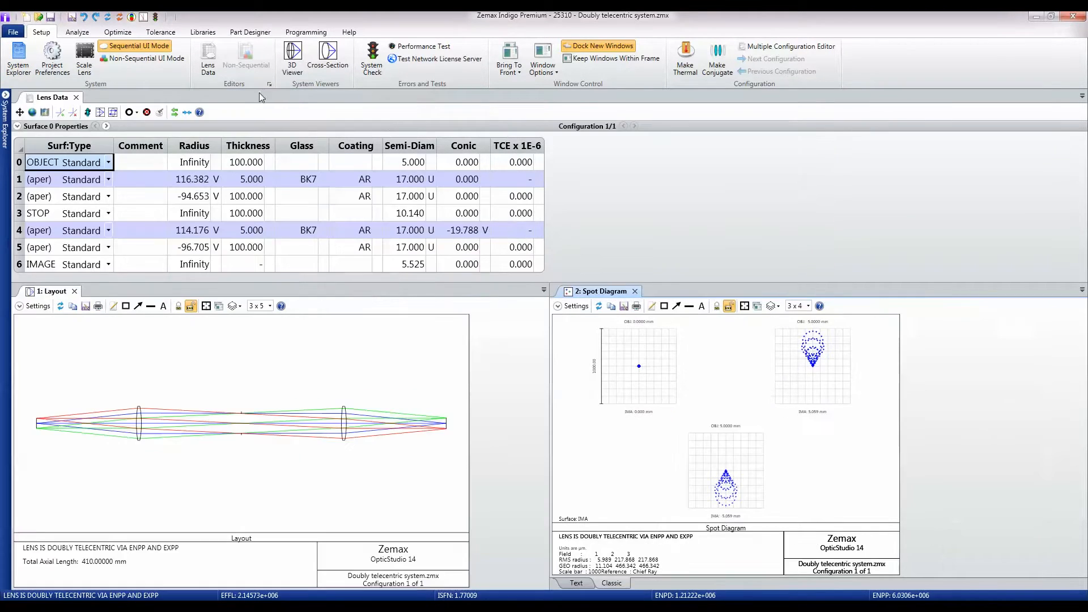
{"action": "left_click", "coordinate": [17, 58]}
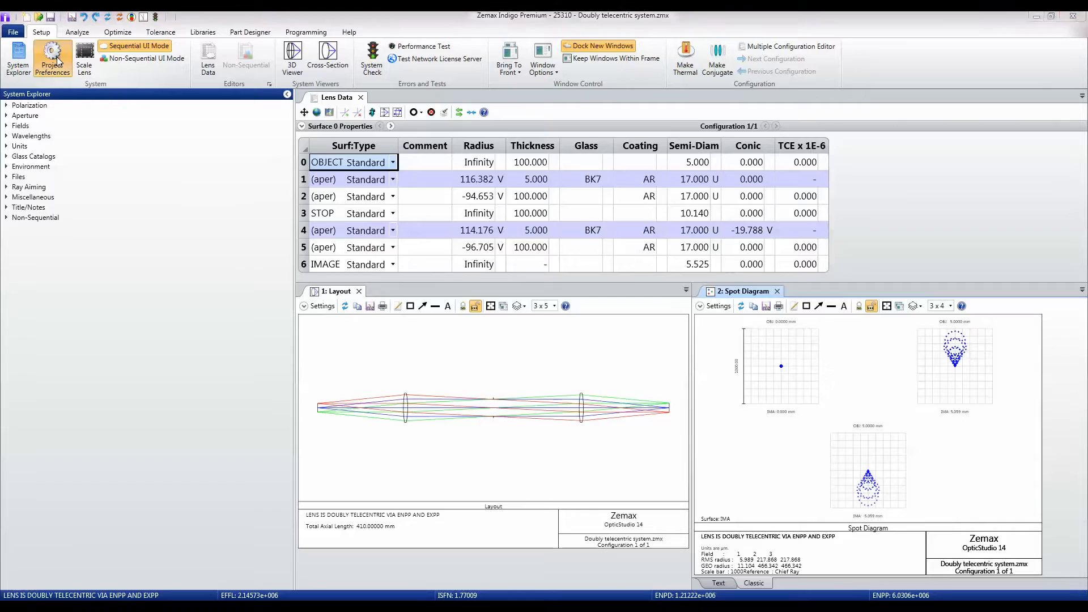
{"action": "left_click", "coordinate": [52, 58]}
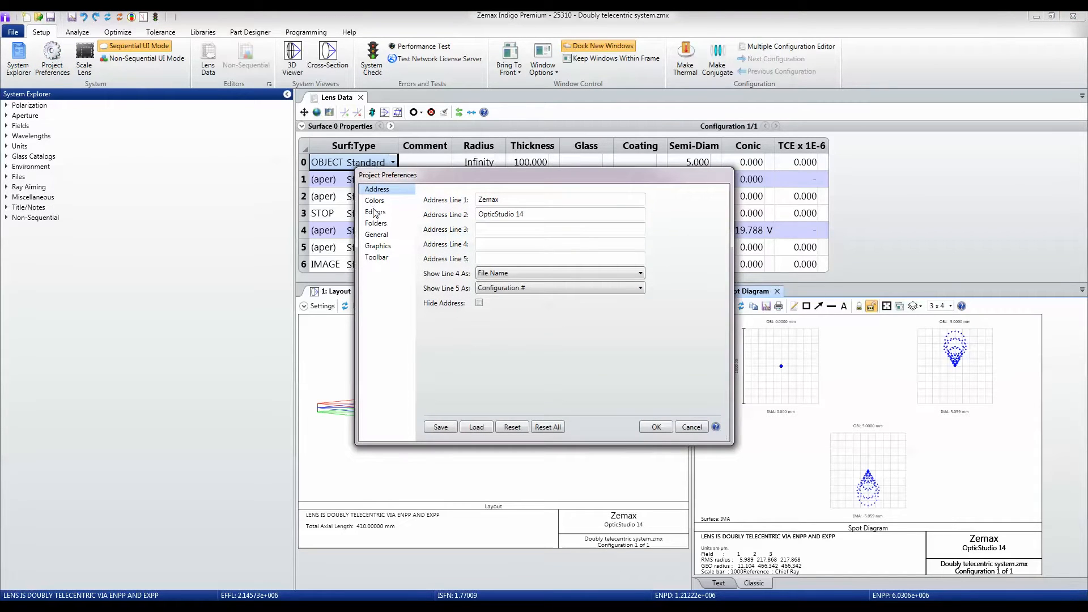
{"action": "left_click", "coordinate": [375, 223]}
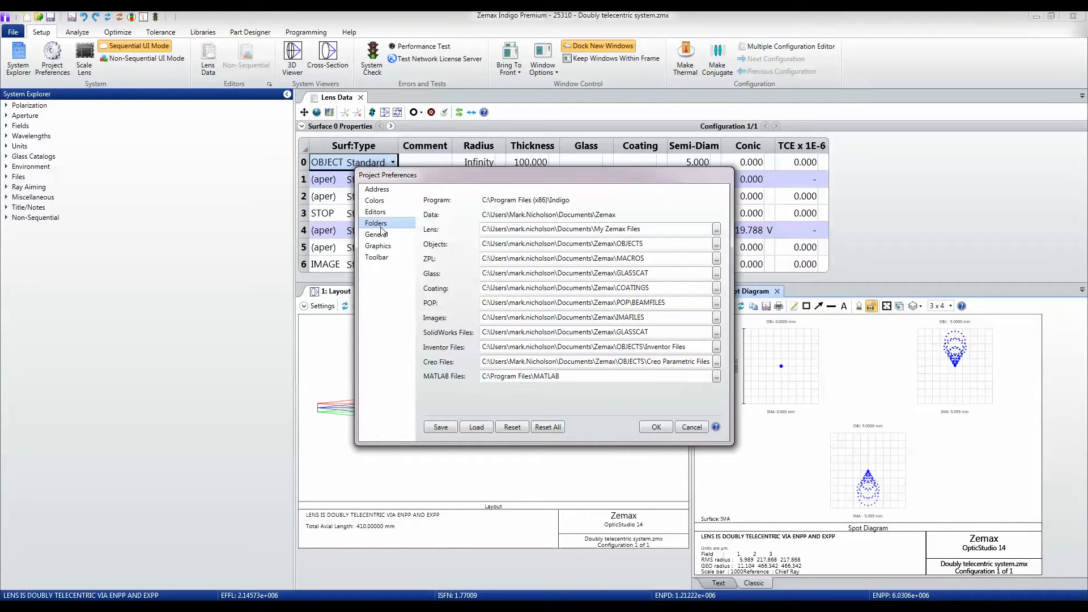
{"action": "left_click", "coordinate": [376, 233]}
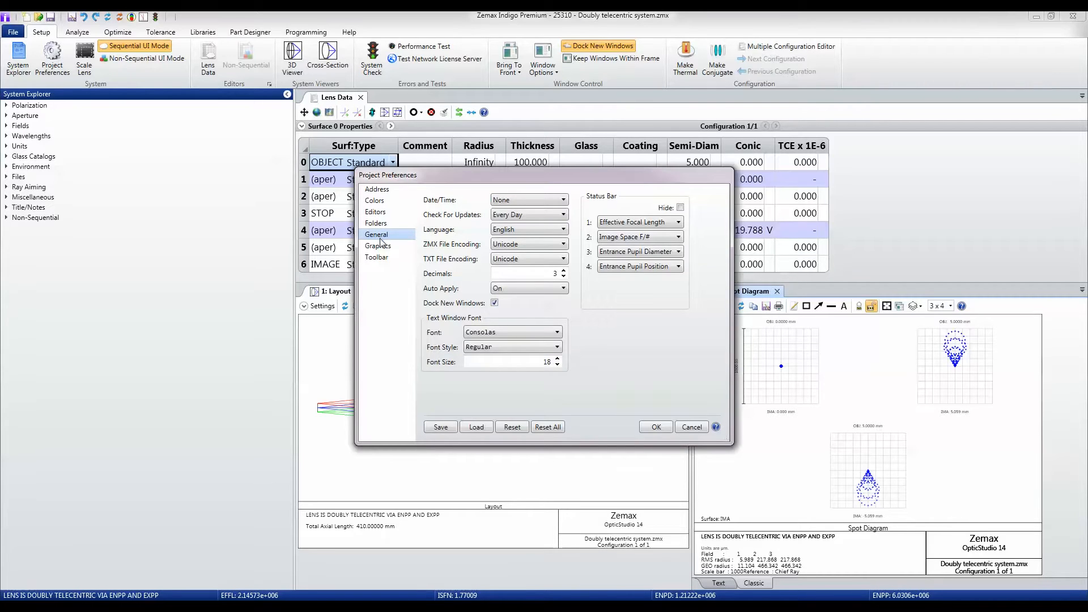
{"action": "left_click", "coordinate": [379, 246]}
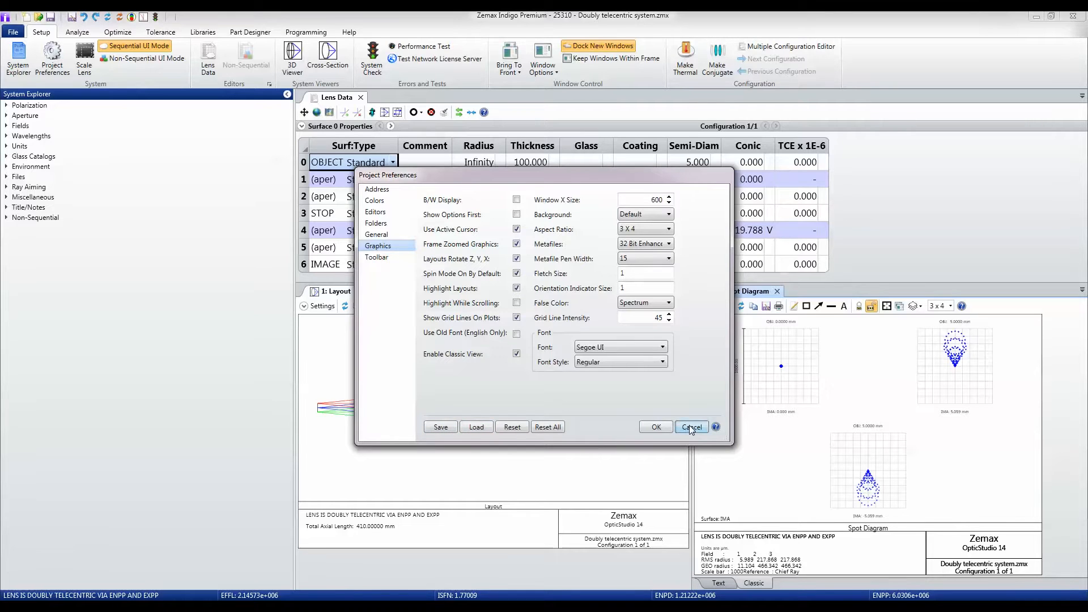
{"action": "left_click", "coordinate": [691, 427]}
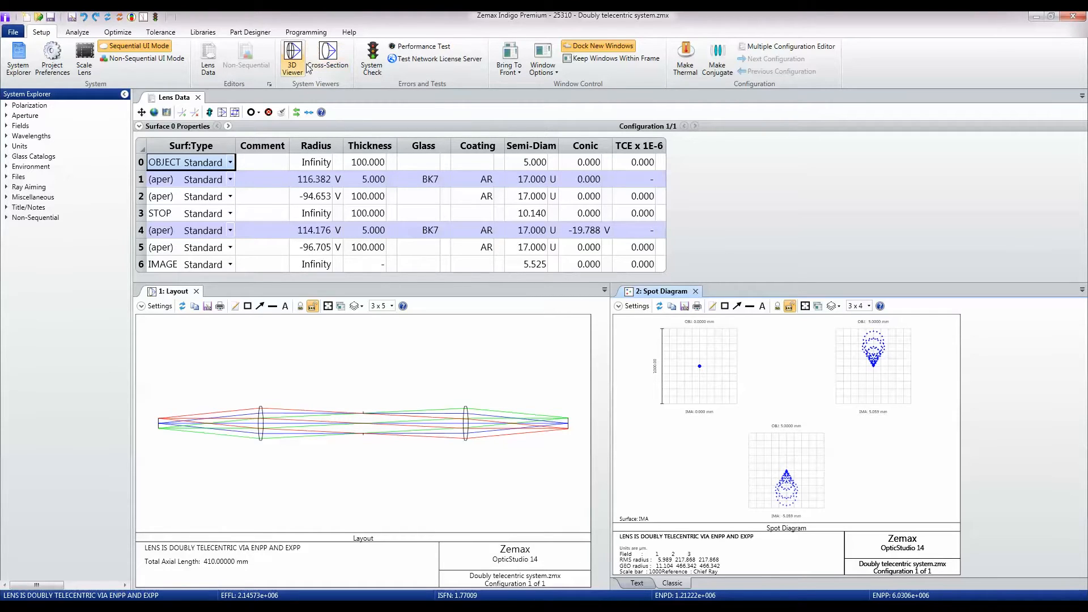
{"action": "mouse_move", "coordinate": [575, 86]}
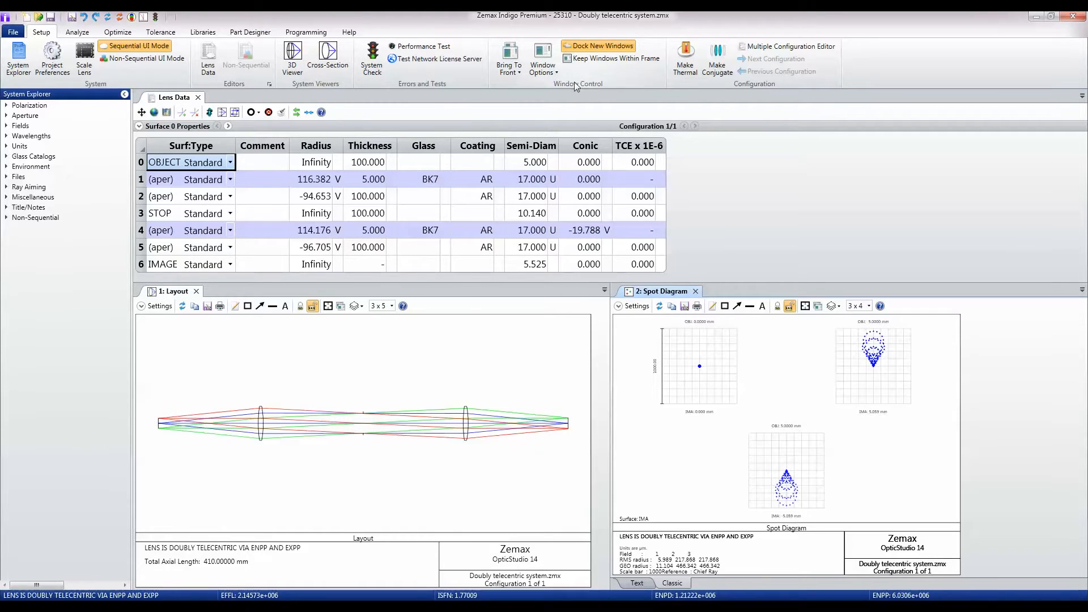
{"action": "mouse_move", "coordinate": [576, 69]}
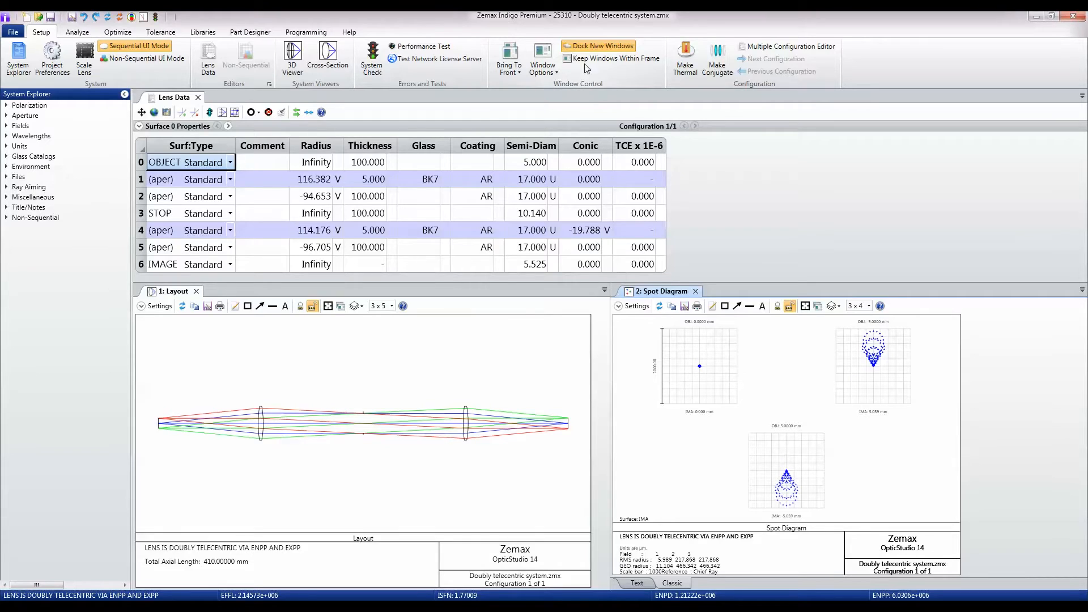
{"action": "mouse_move", "coordinate": [602, 45]}
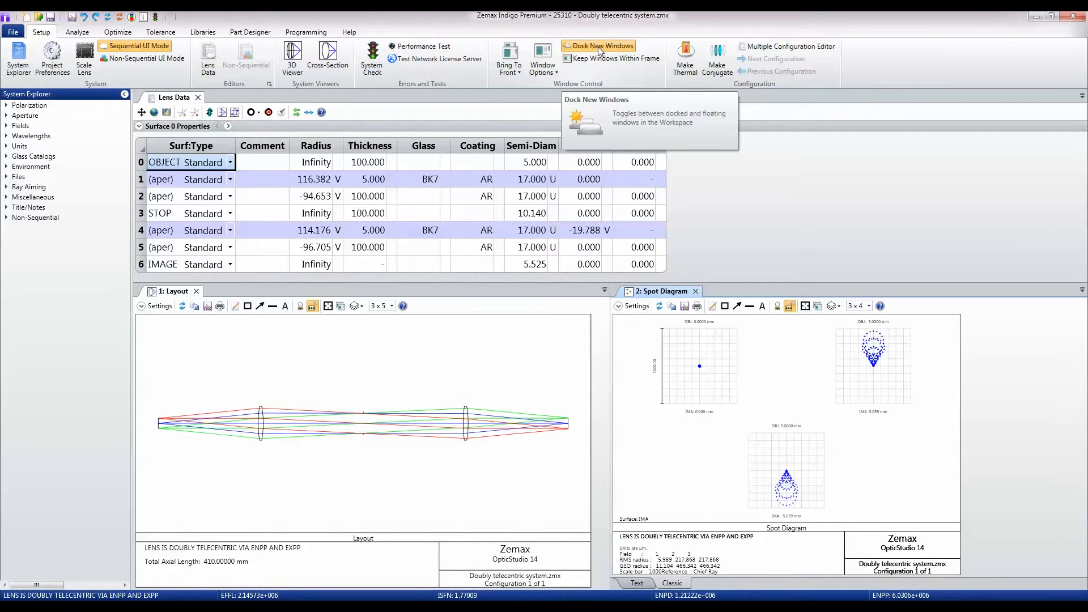
- Show the Window Options list of docking, tiling and closing commands
{"action": "left_click", "coordinate": [543, 57]}
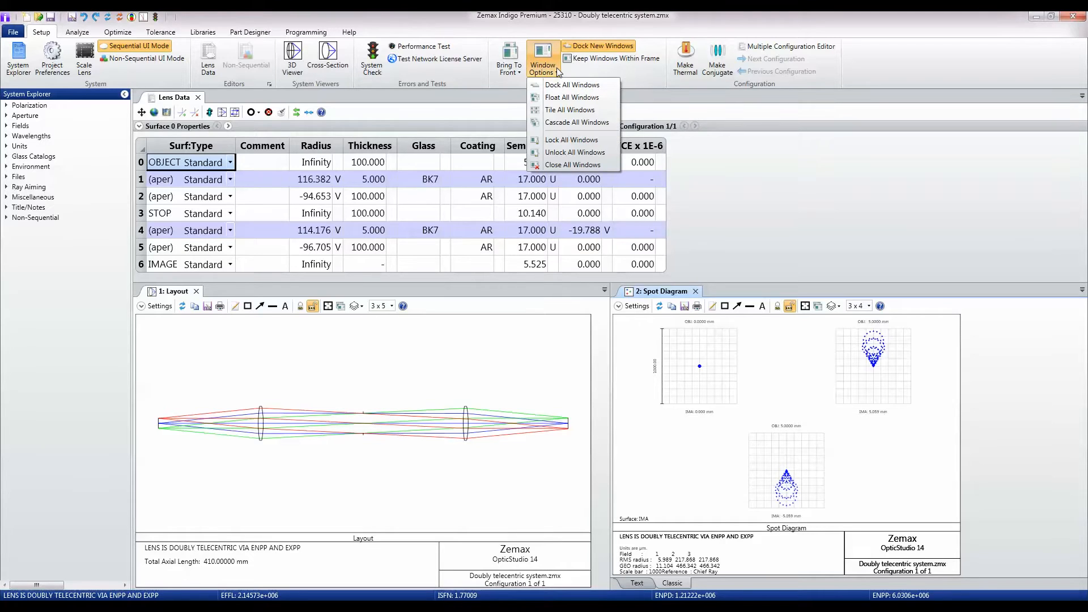
{"action": "mouse_move", "coordinate": [587, 74]}
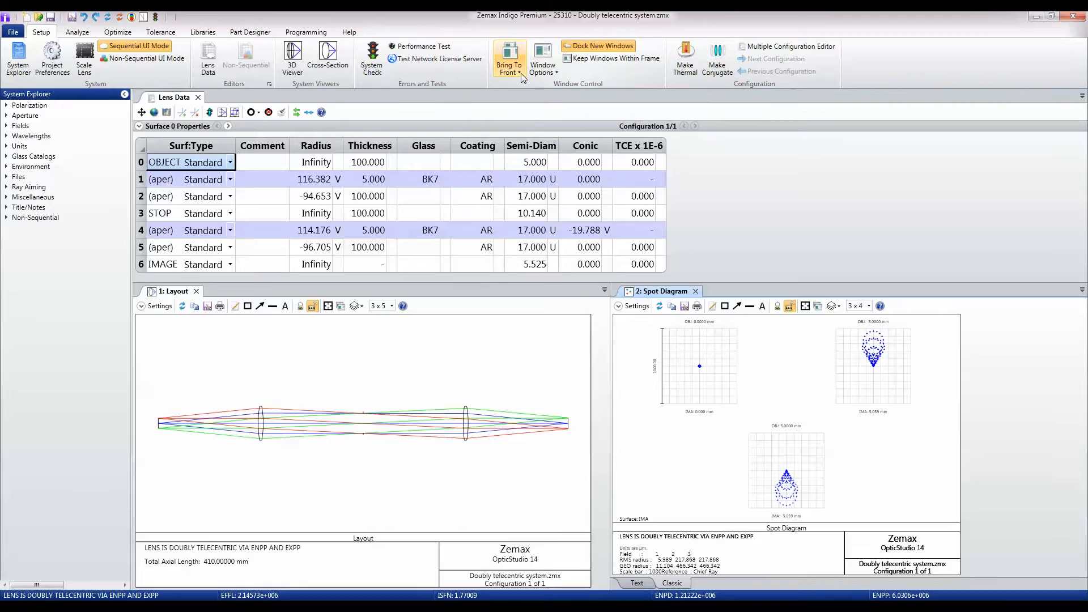
{"action": "mouse_move", "coordinate": [509, 58]}
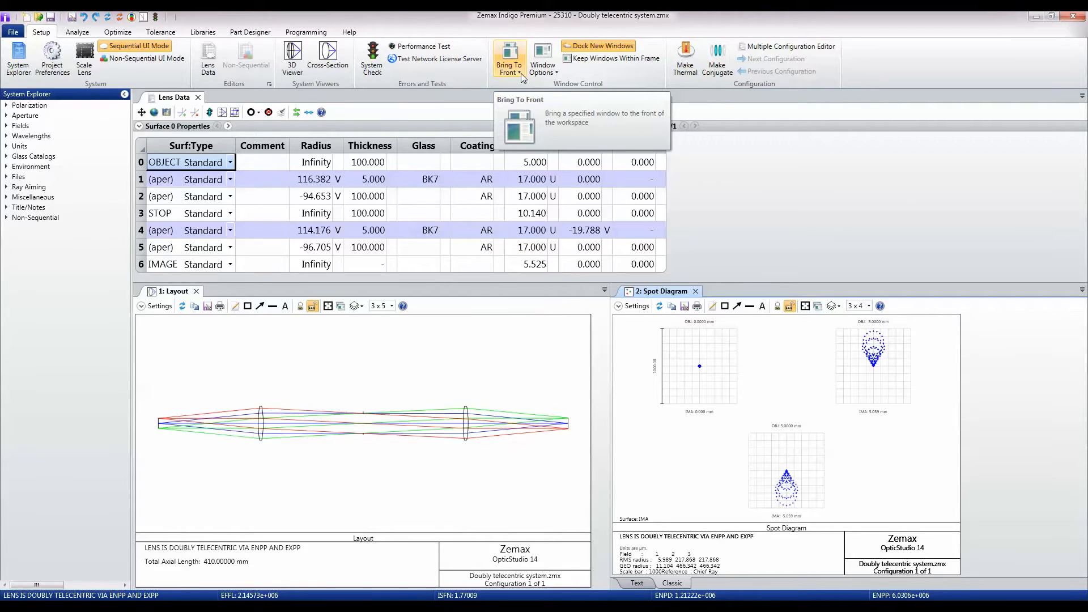
{"action": "mouse_move", "coordinate": [724, 156]}
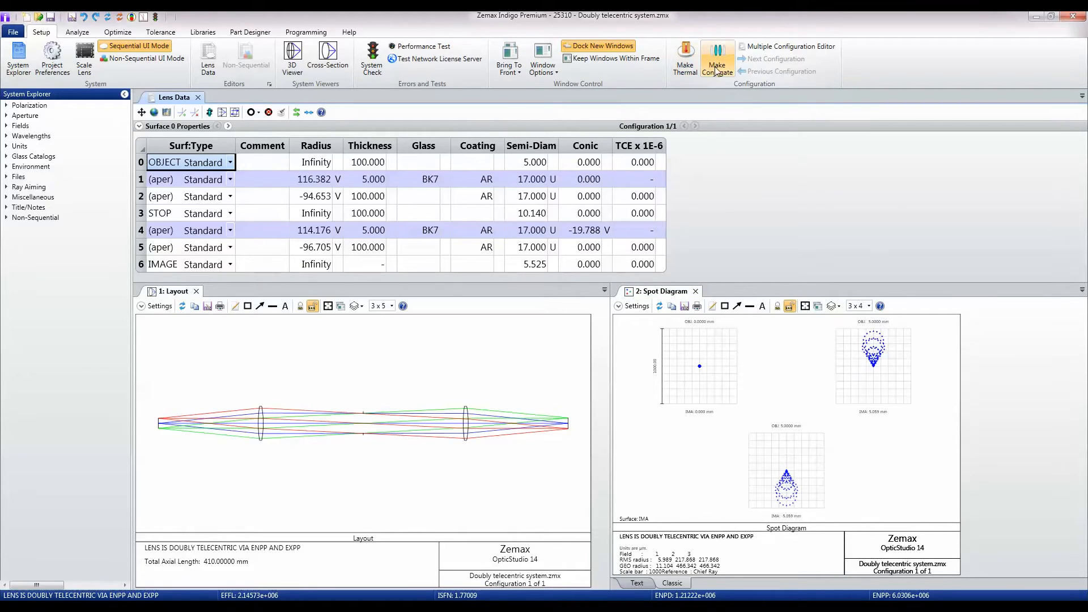
{"action": "mouse_move", "coordinate": [717, 63]}
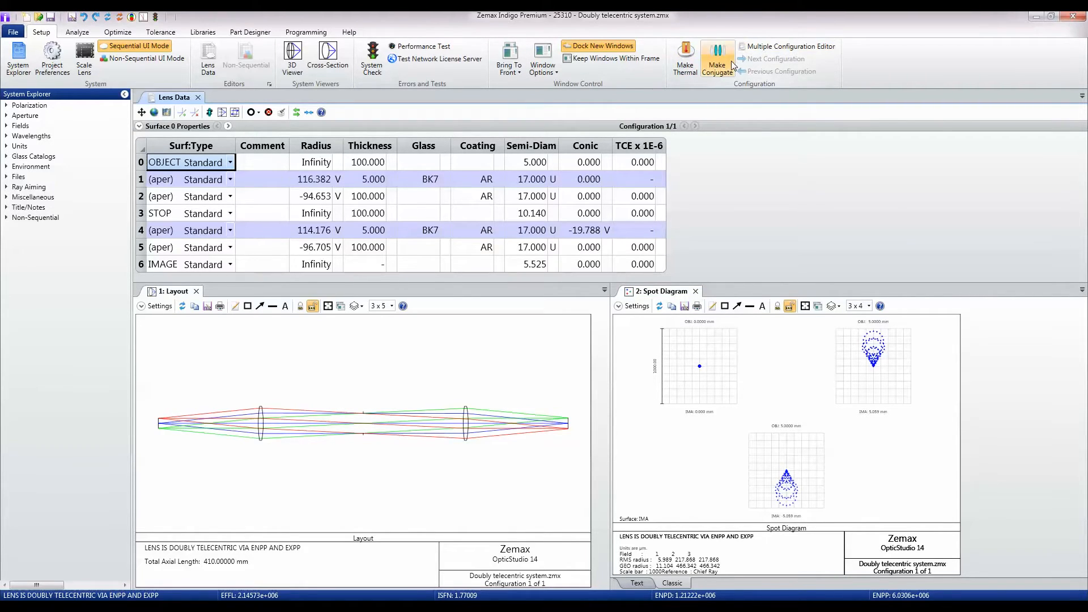
{"action": "mouse_move", "coordinate": [788, 47]}
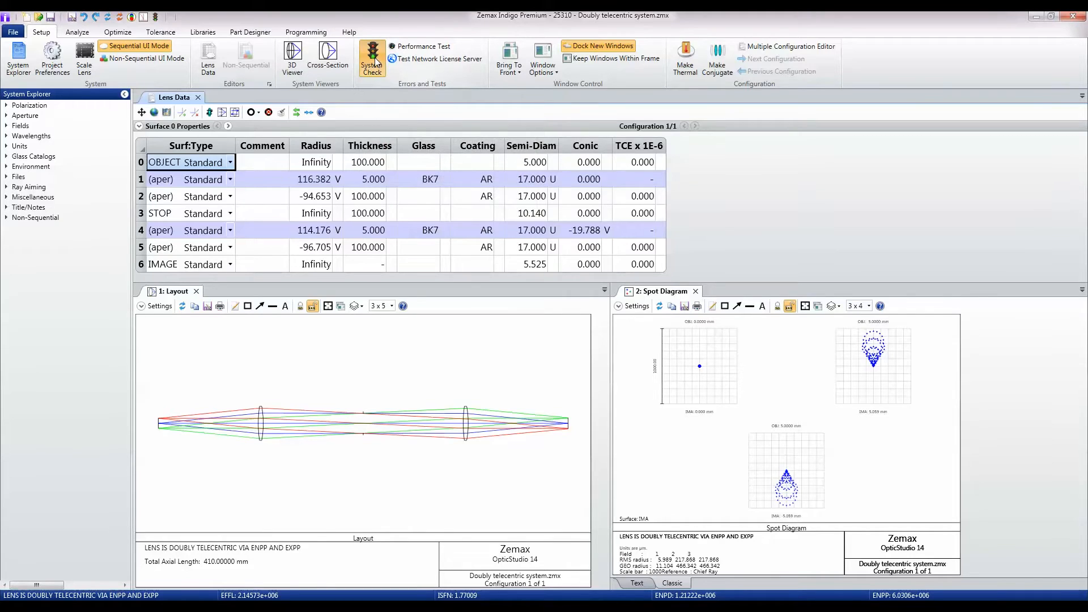
- Run System Check and highlight key phrases in the 0 errors, 1 warning, 2 trivial warnings report
{"action": "left_click", "coordinate": [372, 58]}
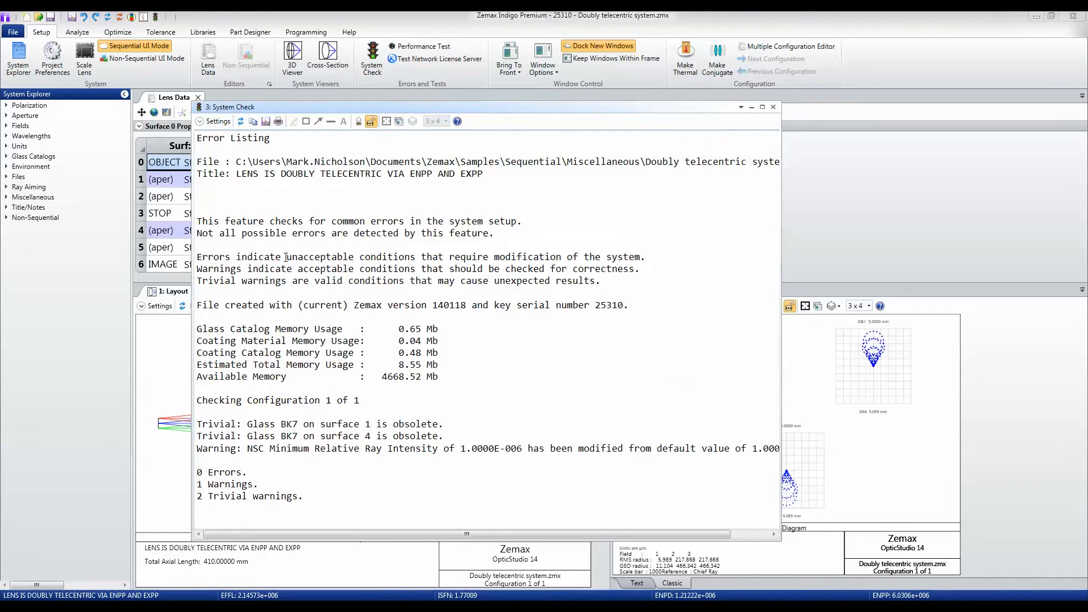
{"action": "double_click", "coordinate": [314, 256]}
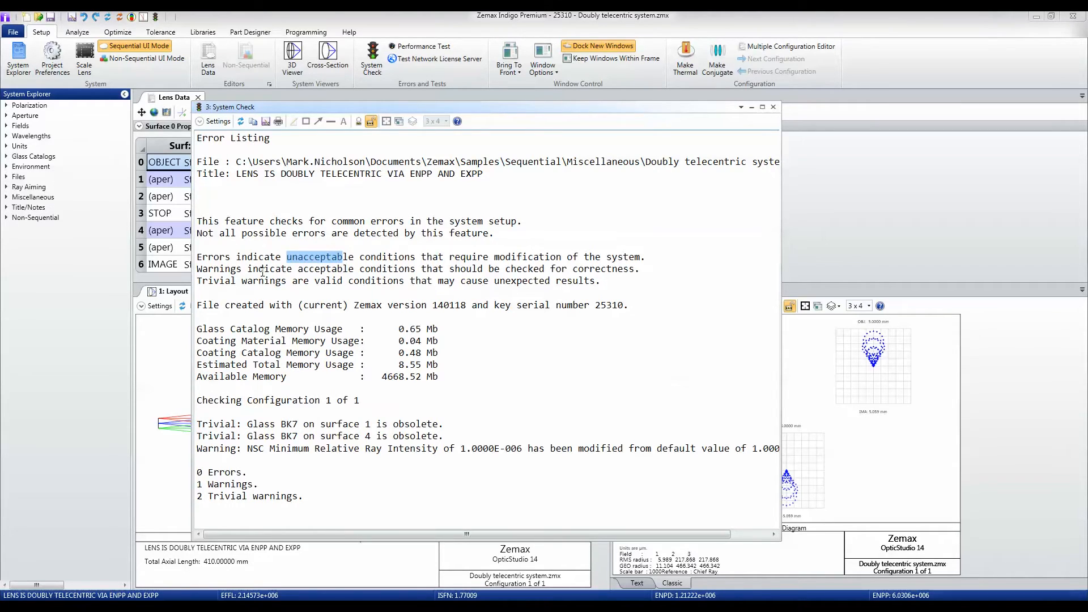
{"action": "left_click_drag", "start_coordinate": [353, 256], "coordinate": [387, 268]}
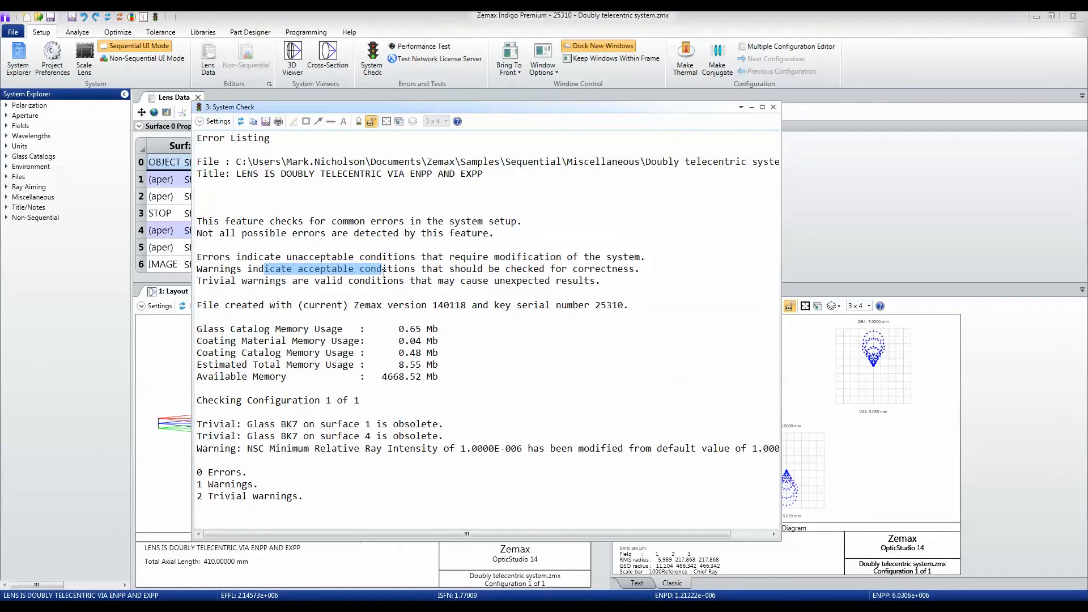
{"action": "mouse_move", "coordinate": [214, 279]}
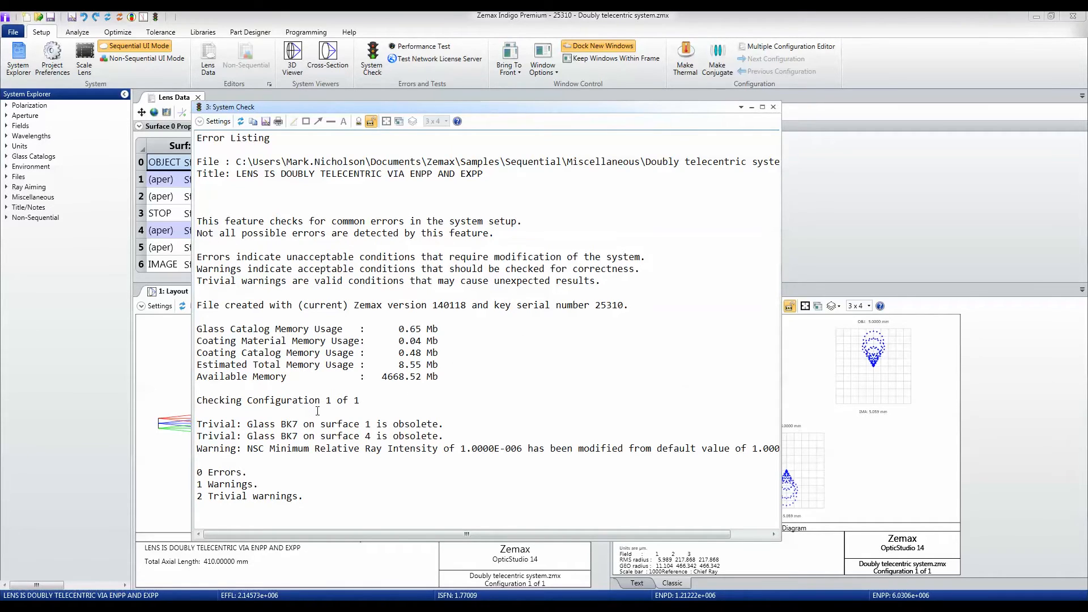
{"action": "double_click", "coordinate": [259, 424]}
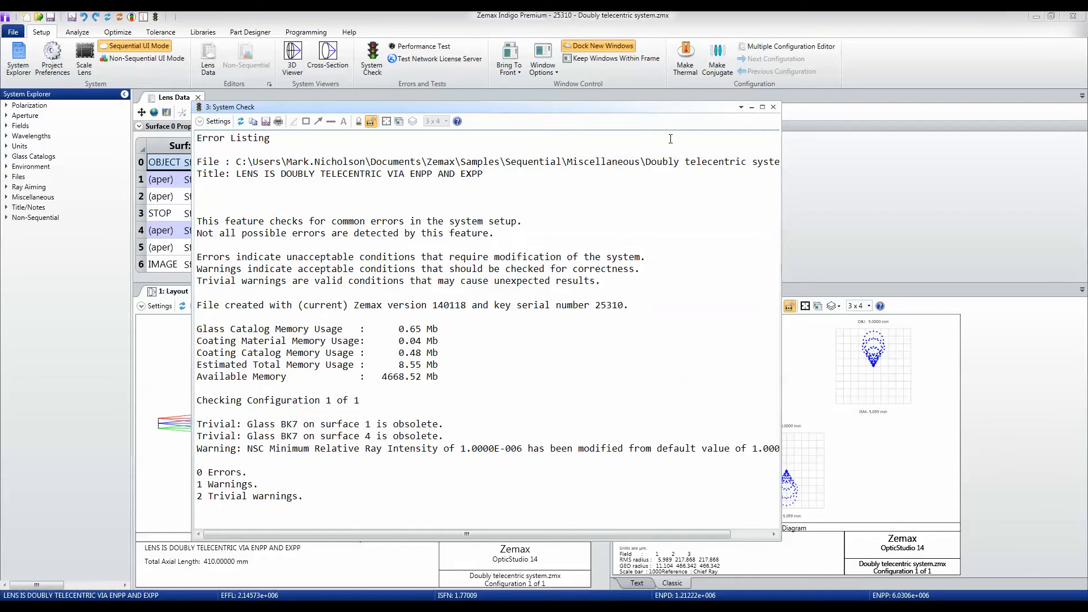
- Close the system check report and run the Performance Test on 8 cores
{"action": "left_click", "coordinate": [771, 106]}
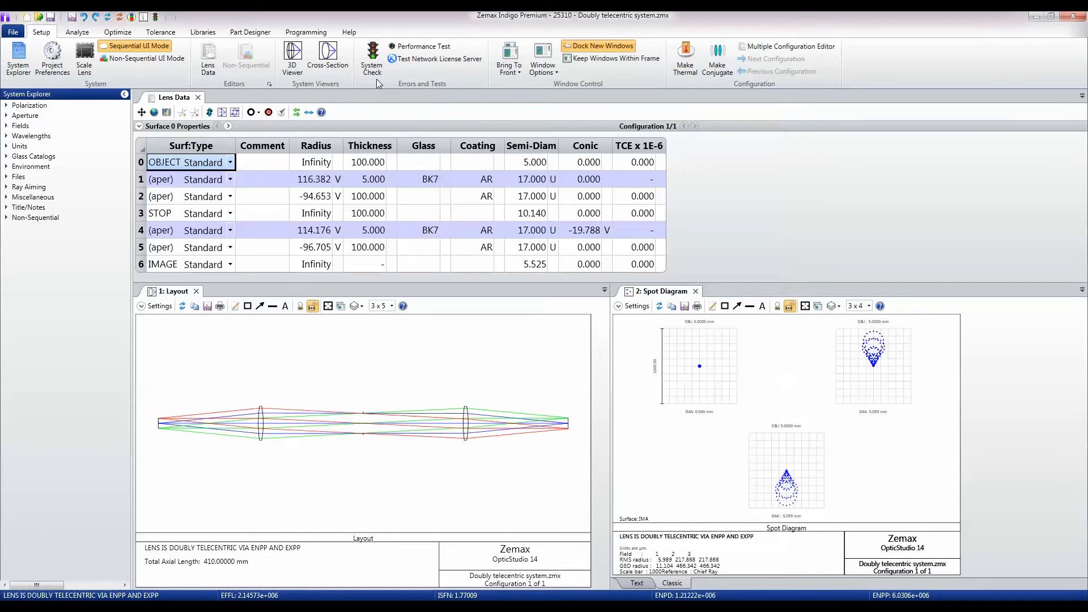
{"action": "left_click", "coordinate": [423, 46]}
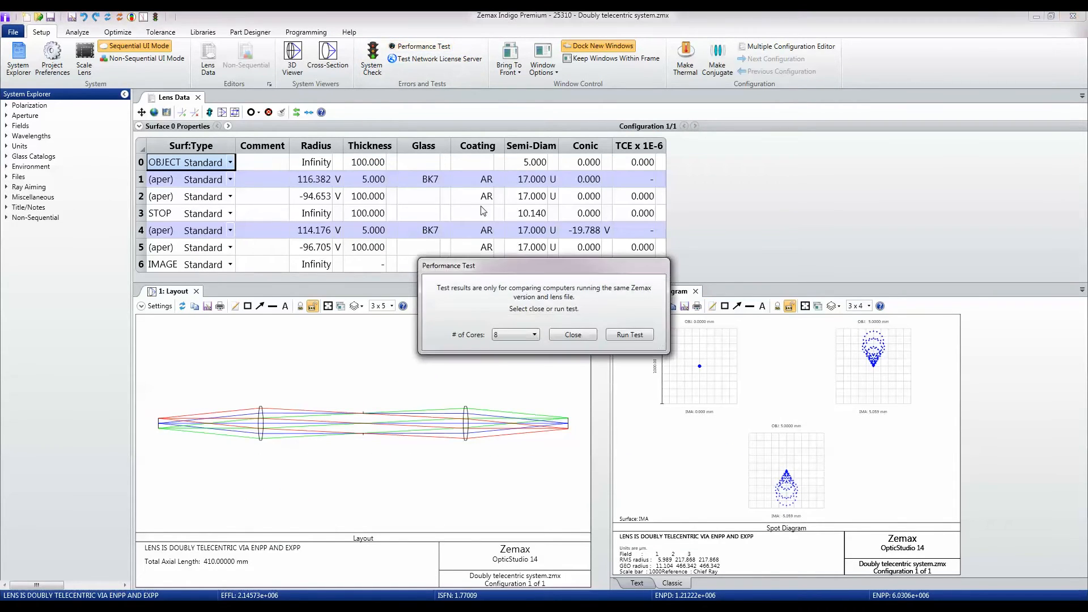
{"action": "left_click", "coordinate": [628, 334]}
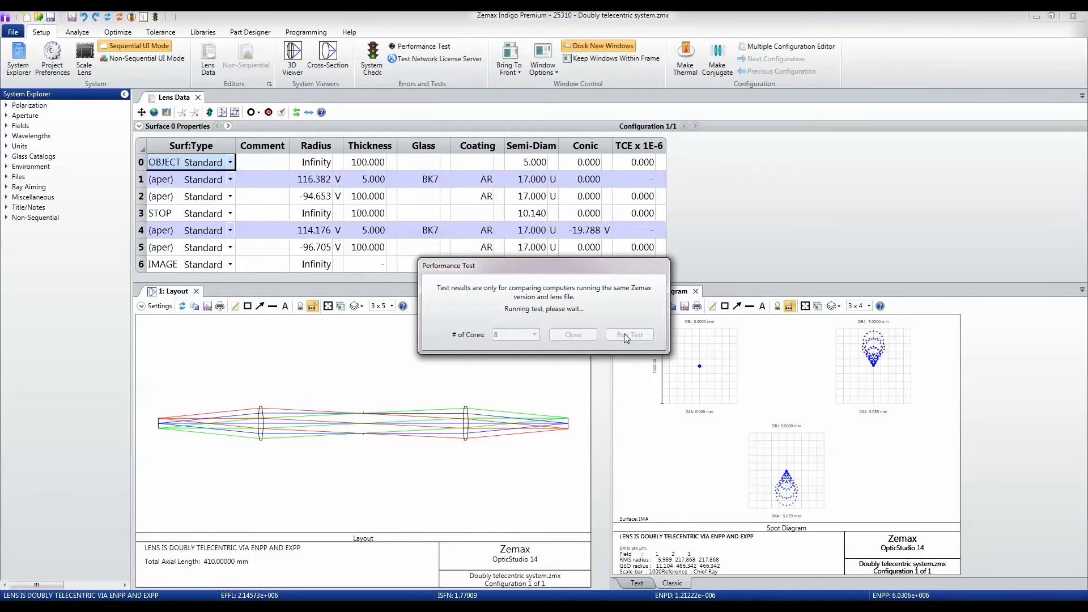
{"action": "left_click", "coordinate": [628, 334]}
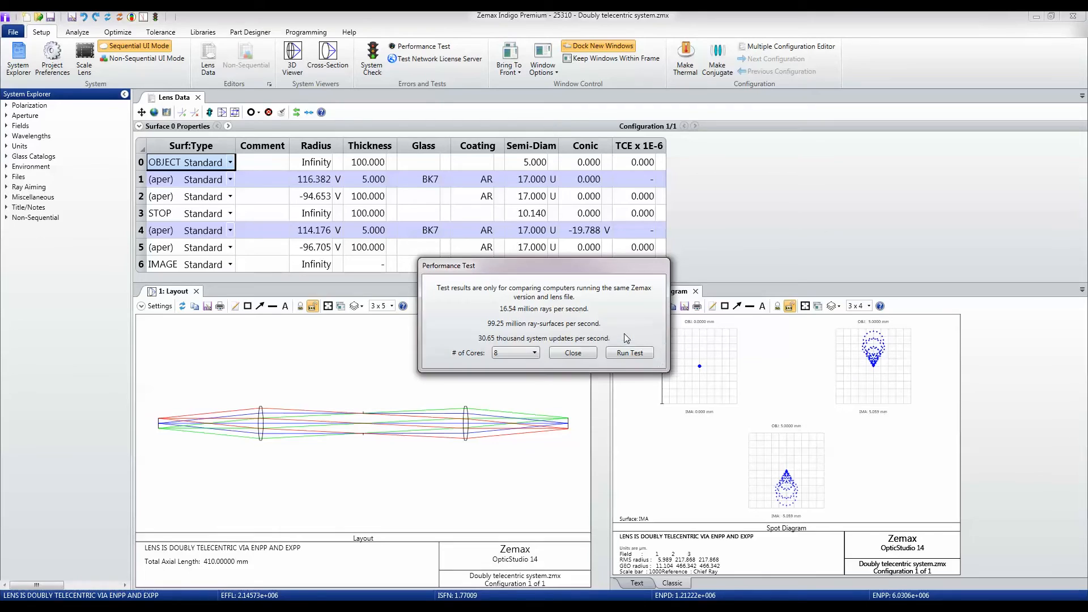
{"action": "mouse_move", "coordinate": [522, 315]}
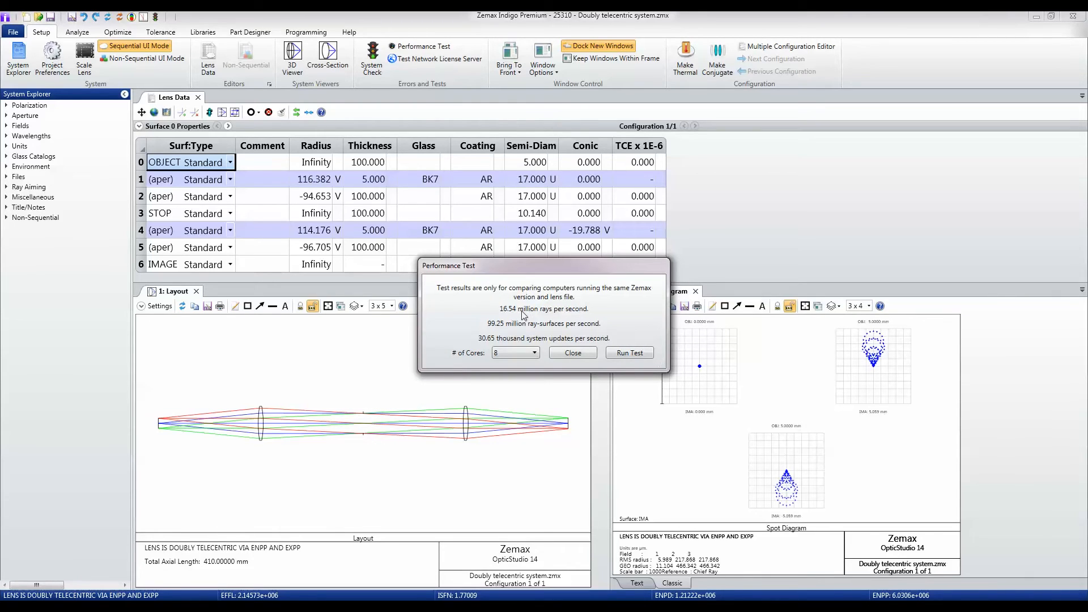
{"action": "mouse_move", "coordinate": [585, 319]}
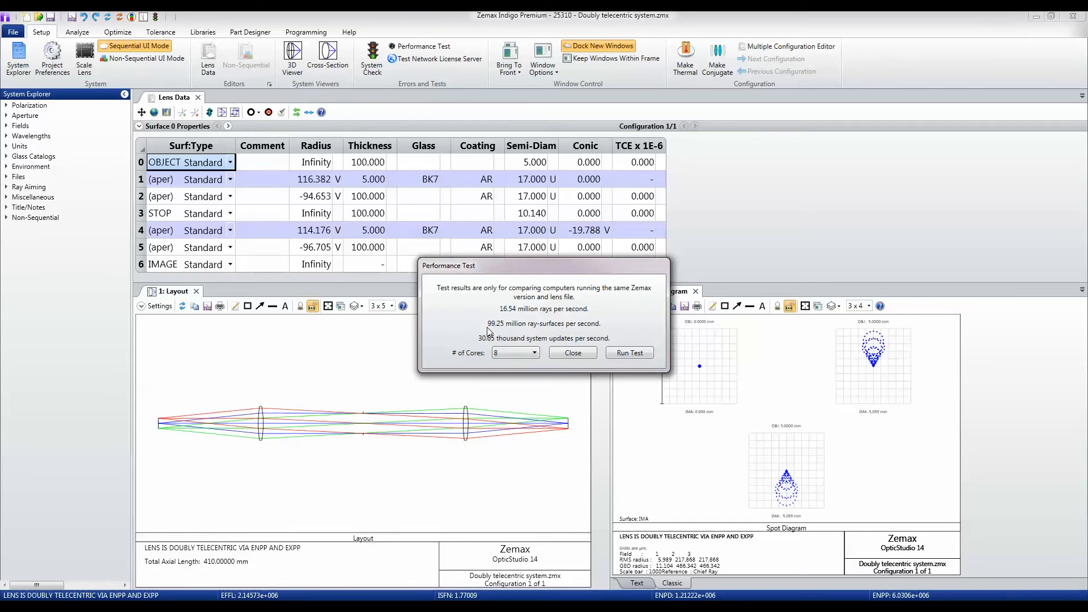
{"action": "mouse_move", "coordinate": [563, 333]}
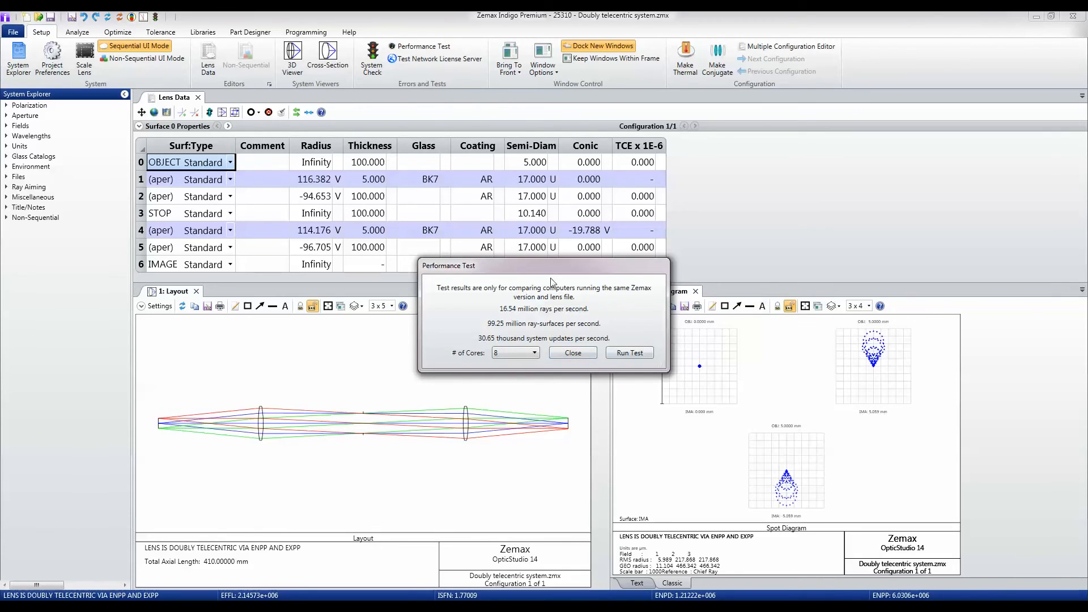
- Review the 16.54 million rays per second result and dismiss it
{"action": "left_click_drag", "start_coordinate": [549, 266], "coordinate": [466, 243]}
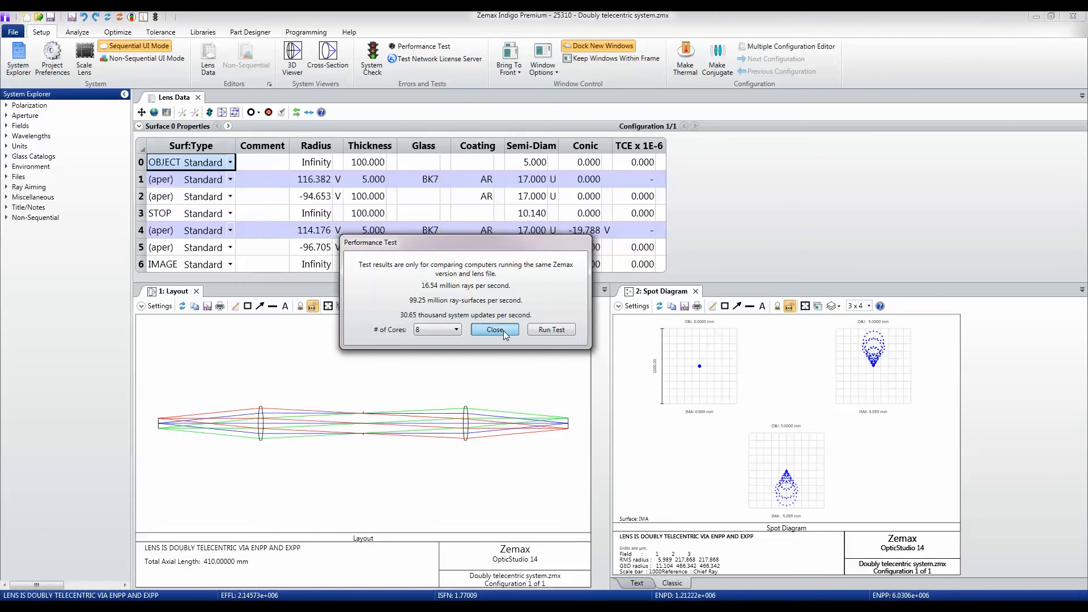
{"action": "left_click", "coordinate": [495, 329]}
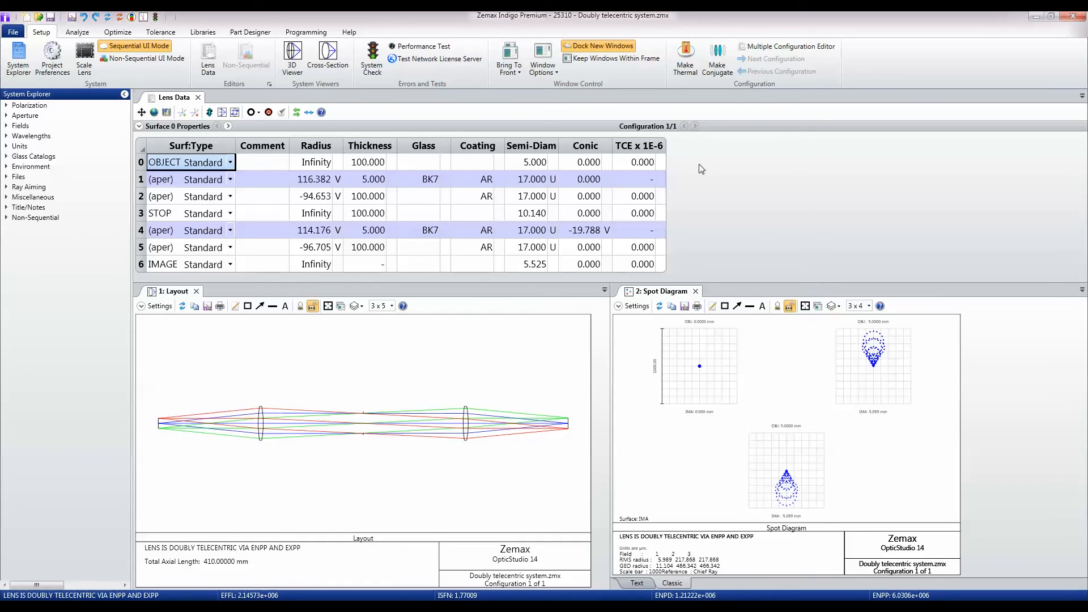
{"action": "mouse_move", "coordinate": [630, 94]}
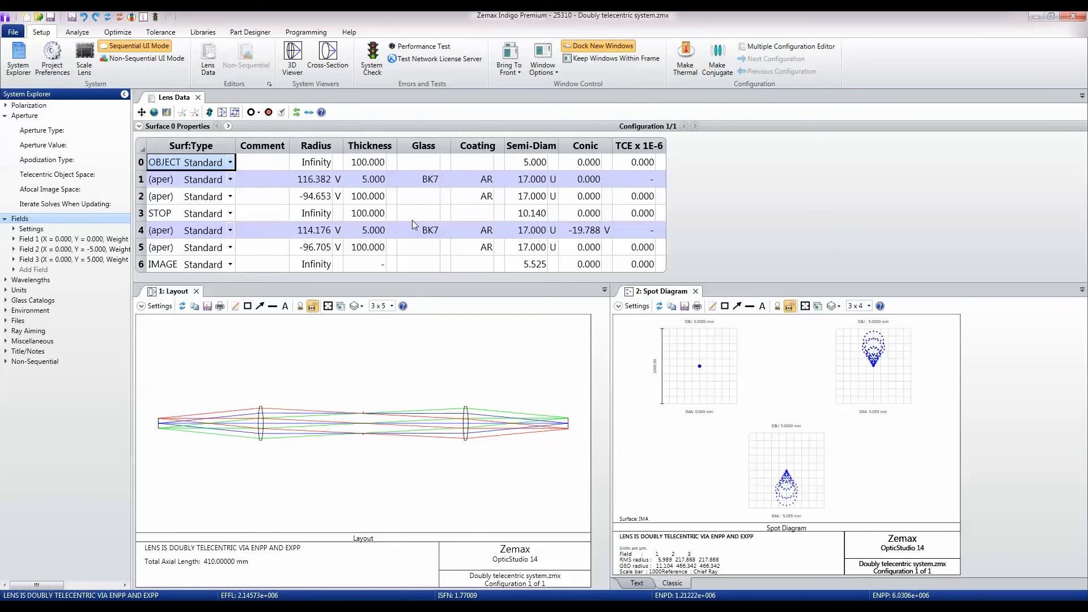
{"action": "mouse_move", "coordinate": [356, 306]}
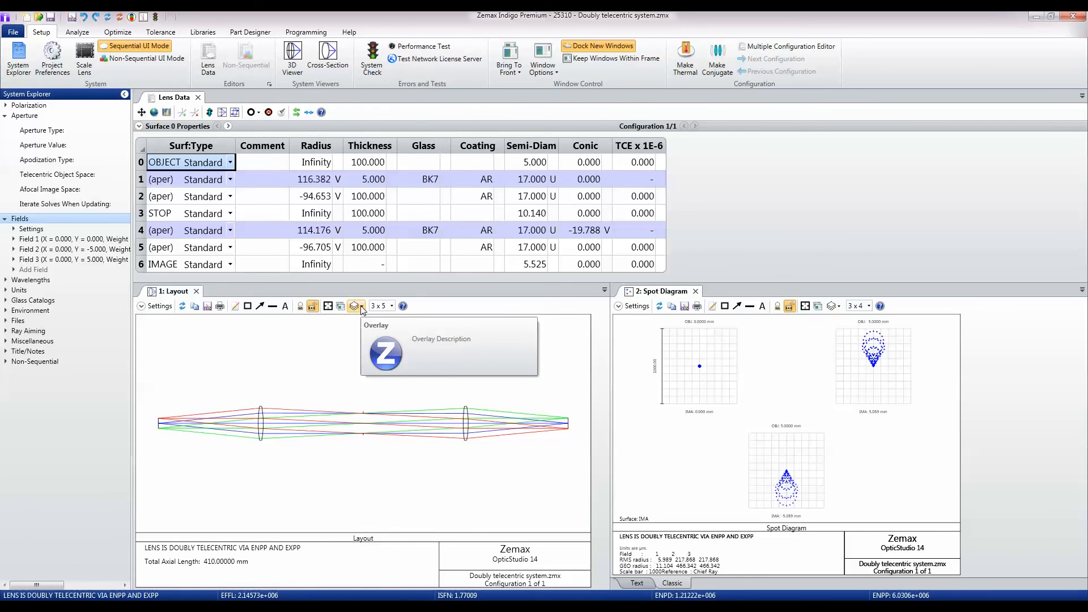